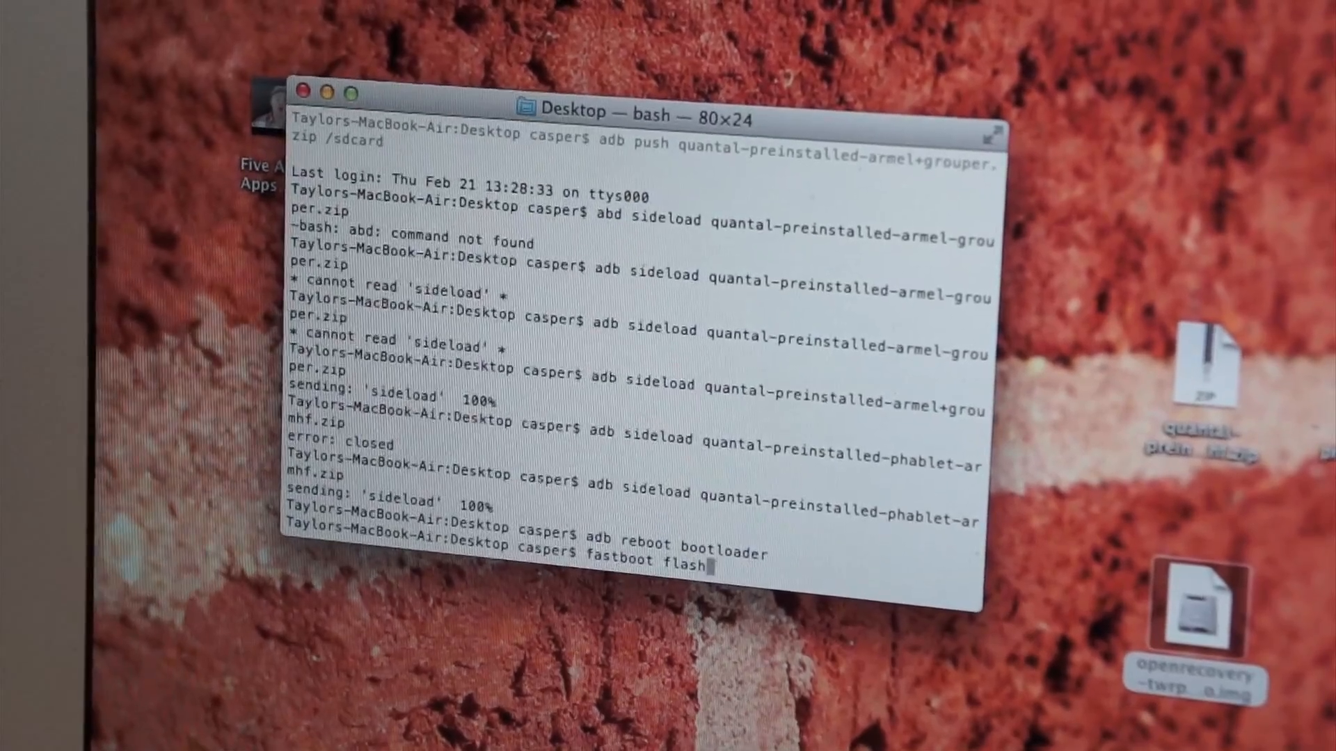
Step: Enter the command flashing openrecovery-twrp-2.4.1.0-mako.img to the recovery partition
type("recovery")
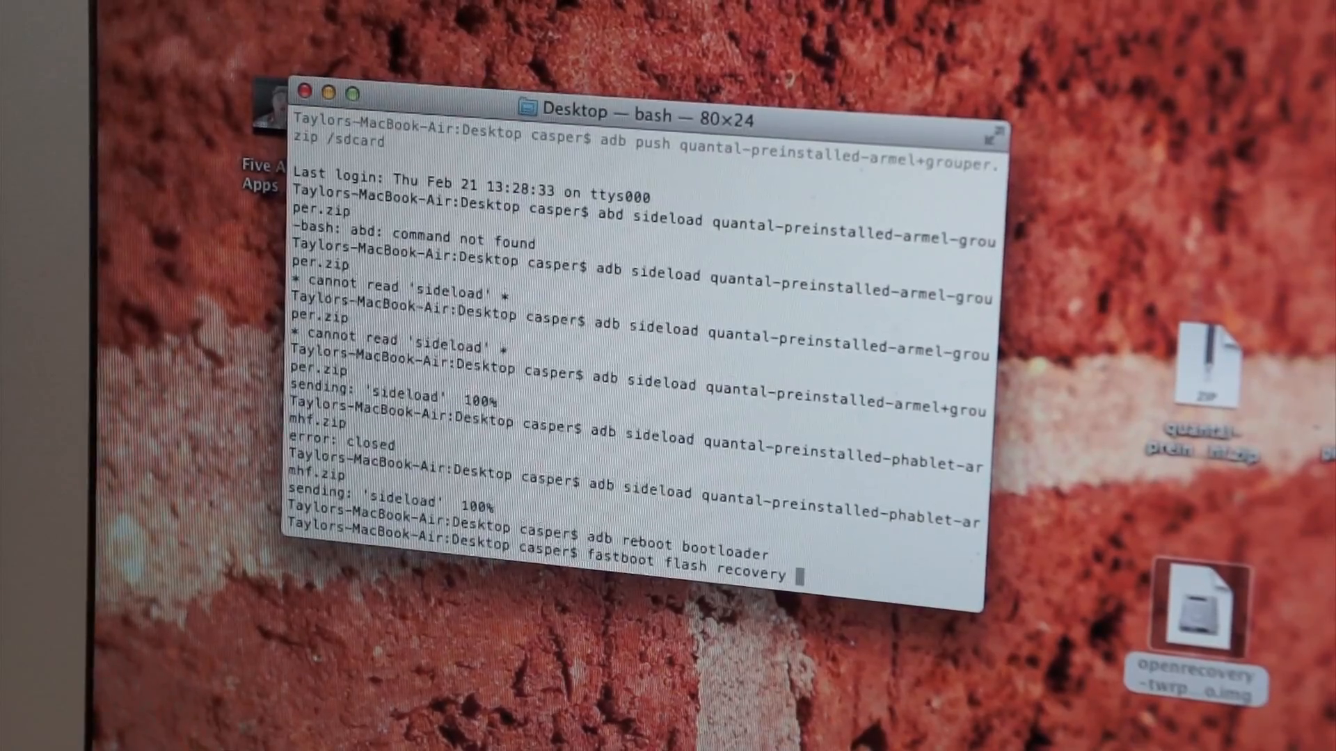
type("openrecovery-twrp-2.4.1.0-")
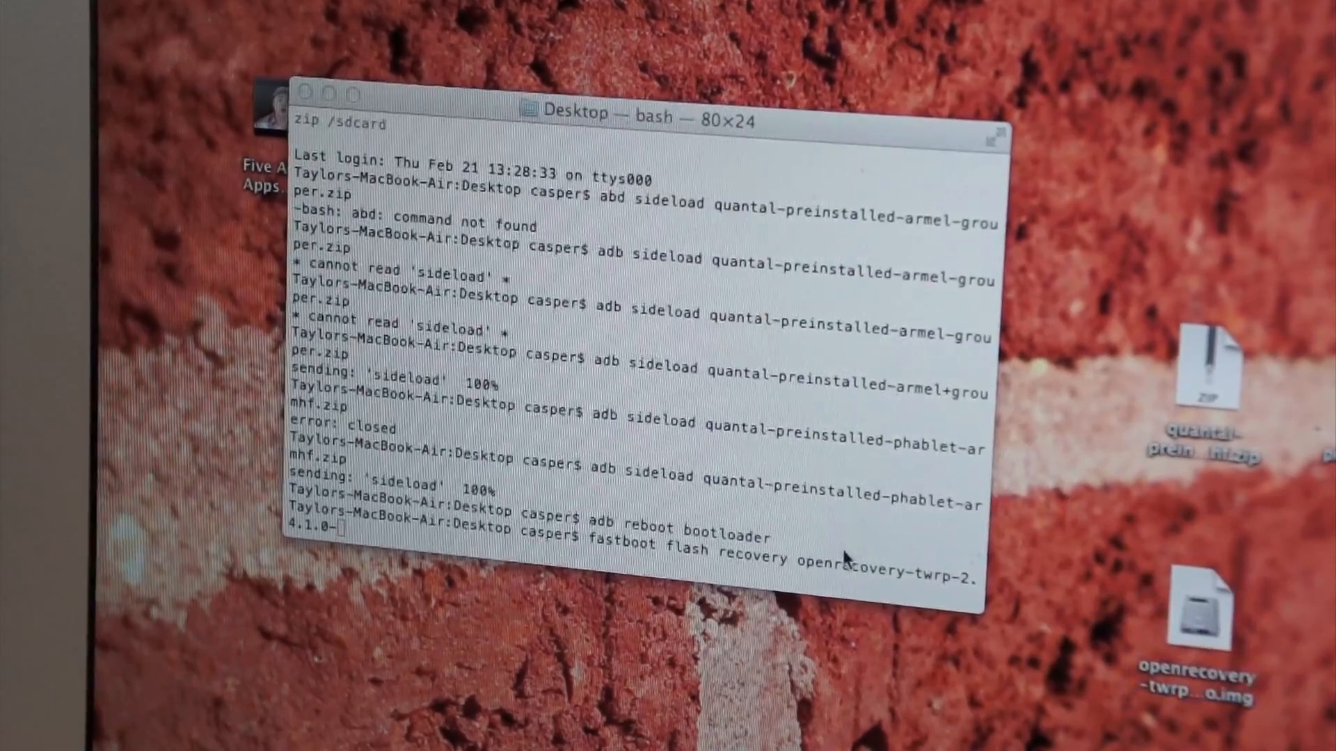
type("mako.img")
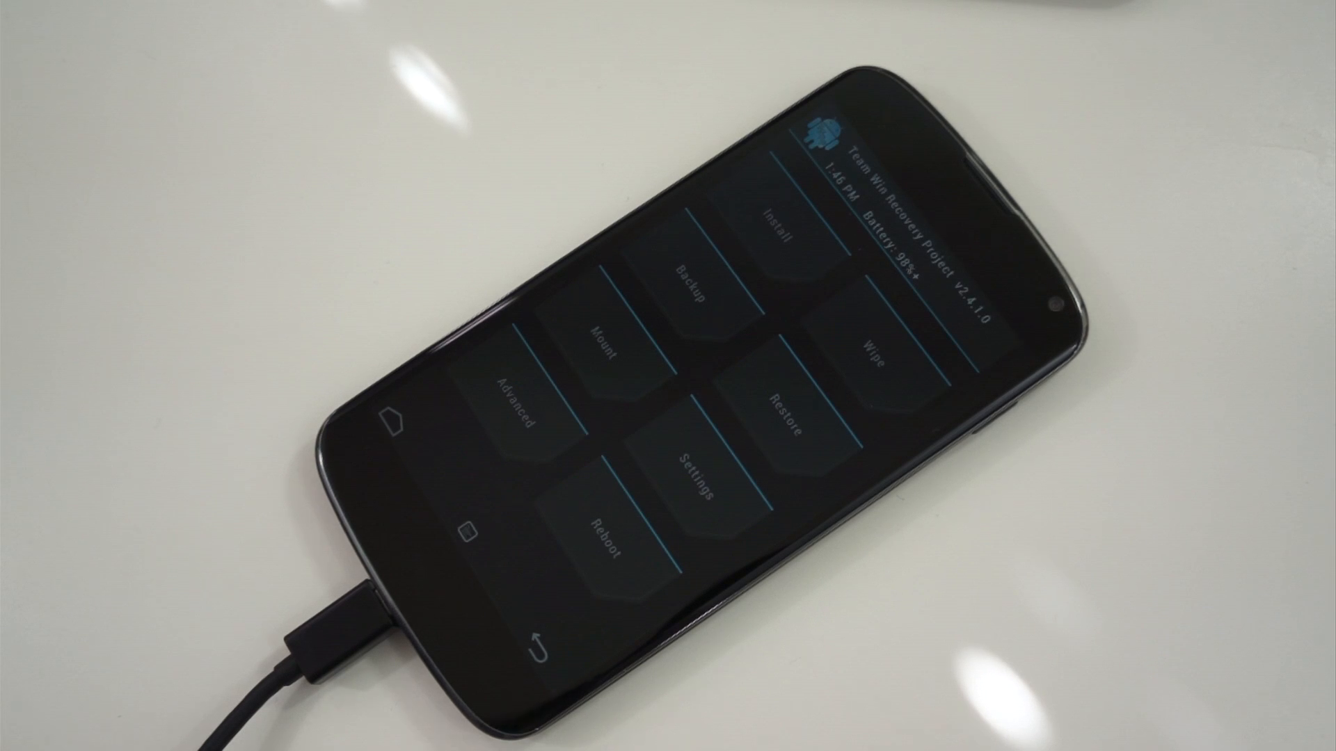
left_click(683, 274)
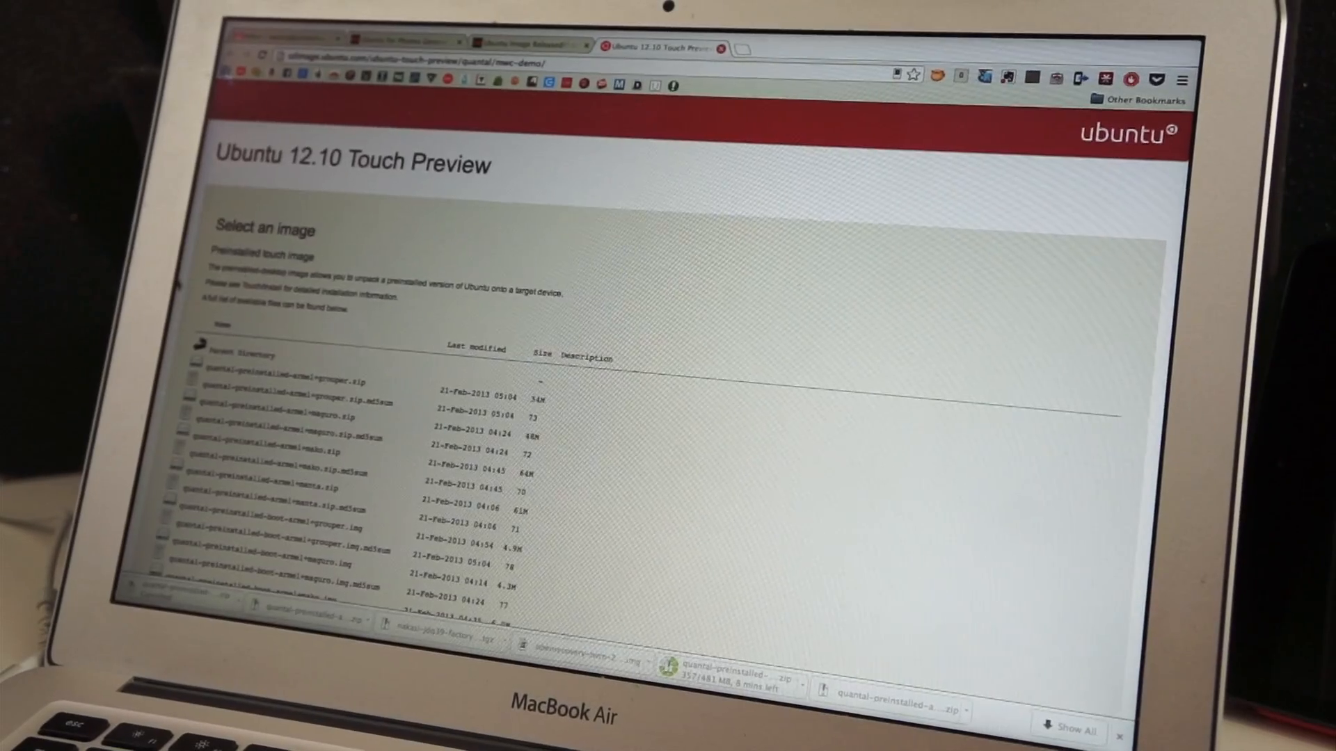
scroll("down", 3)
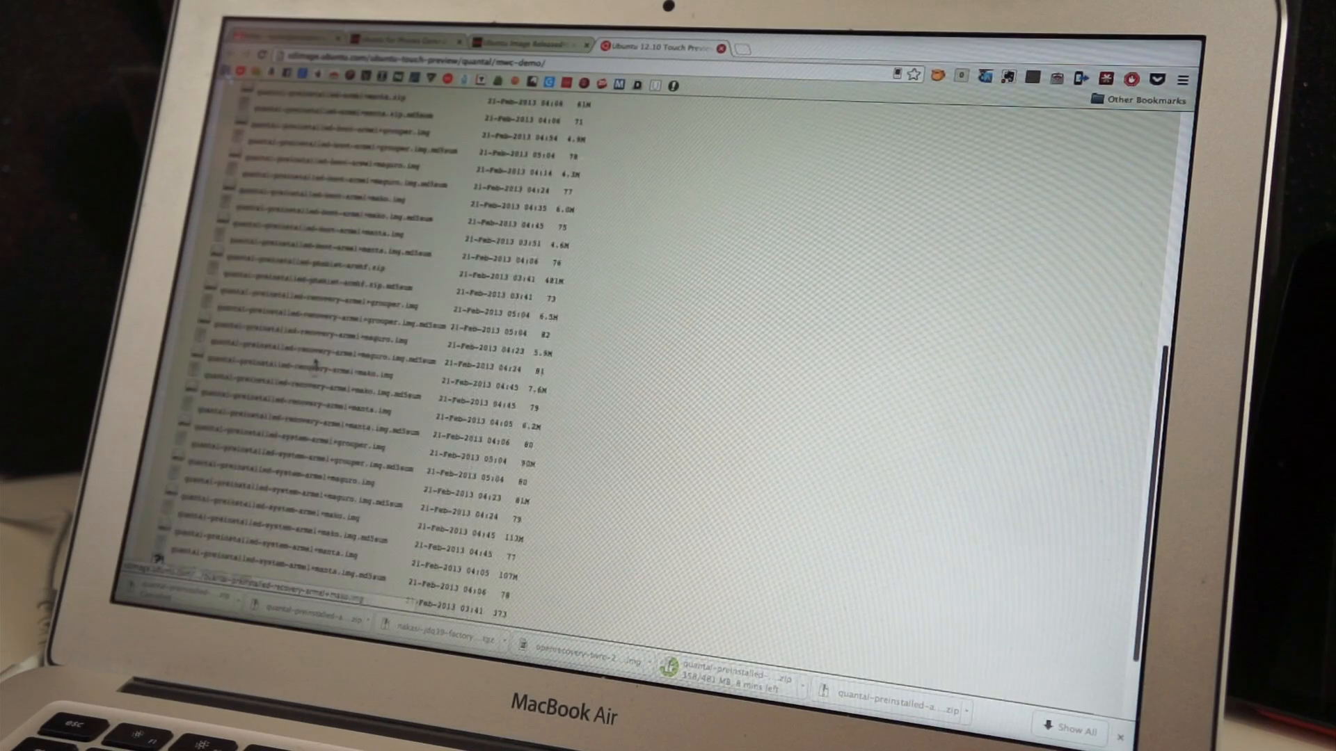
scroll("up", 3)
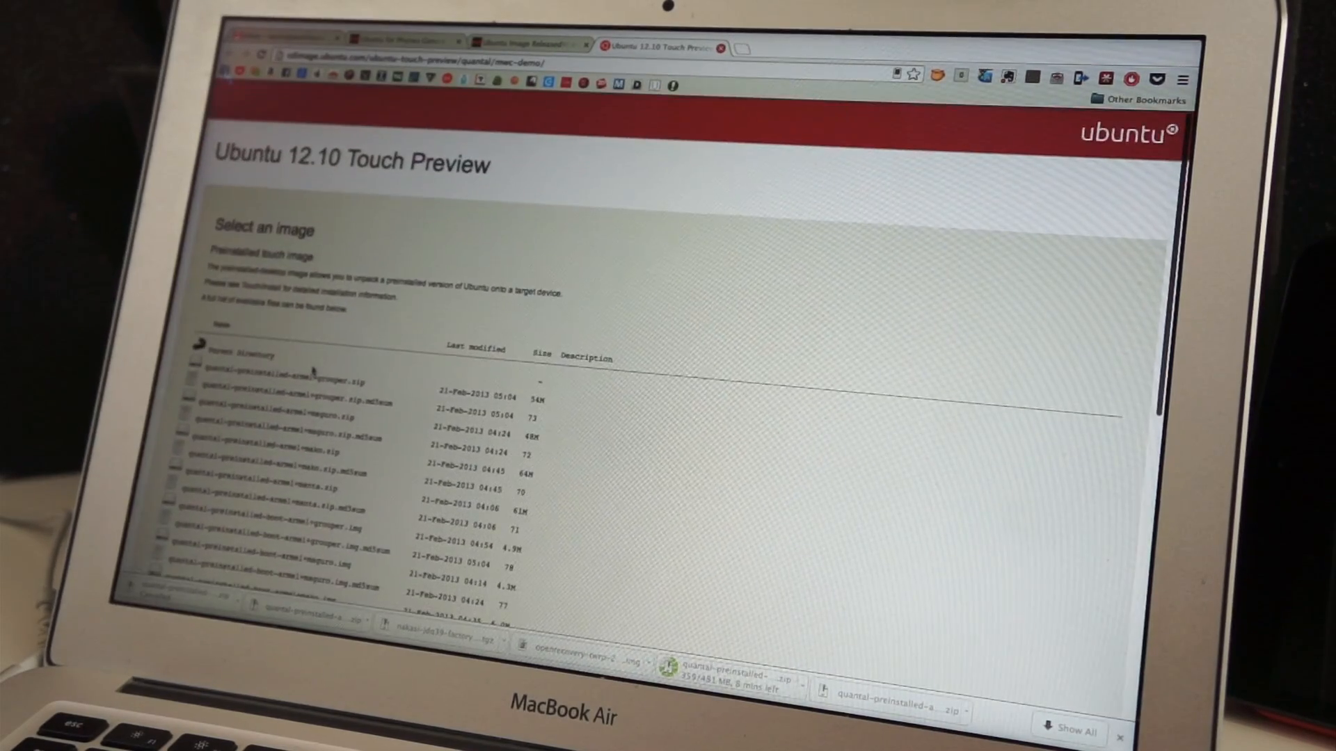